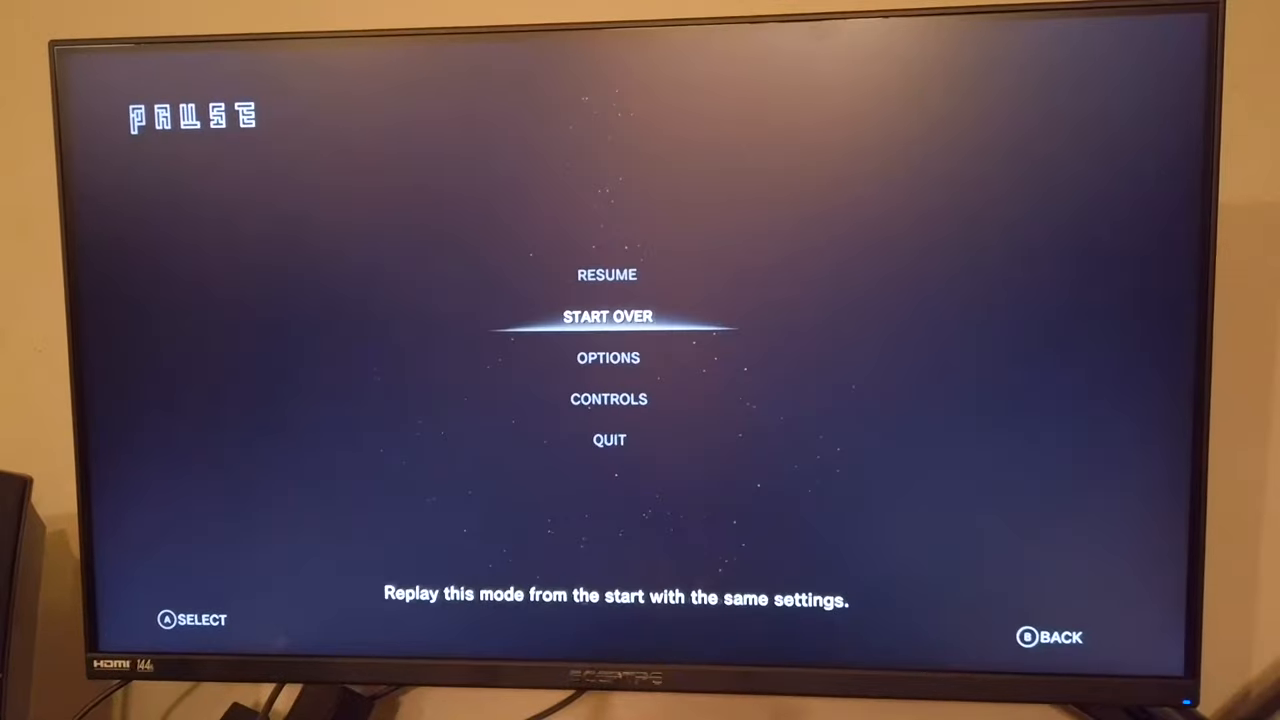
Apply Medium Shadow Quality in Graphics options, then land back on the pause menu's settings entry.
key(Up)
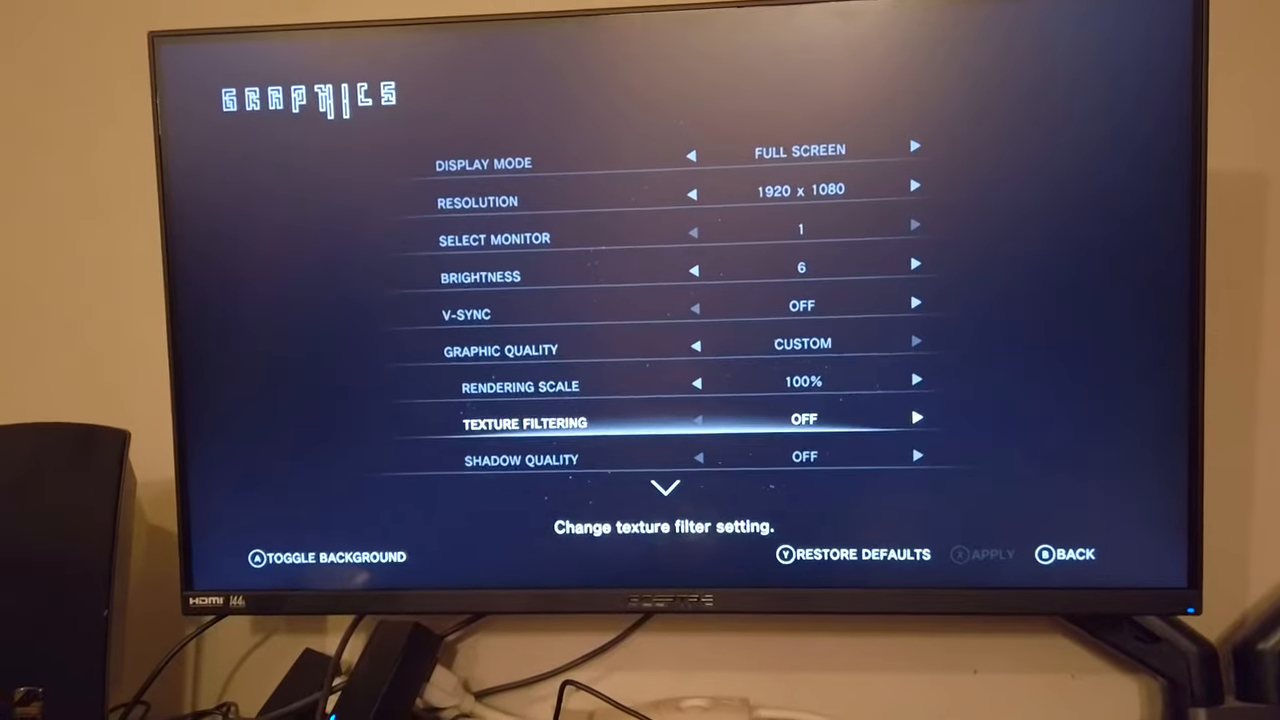
scroll(down, 3)
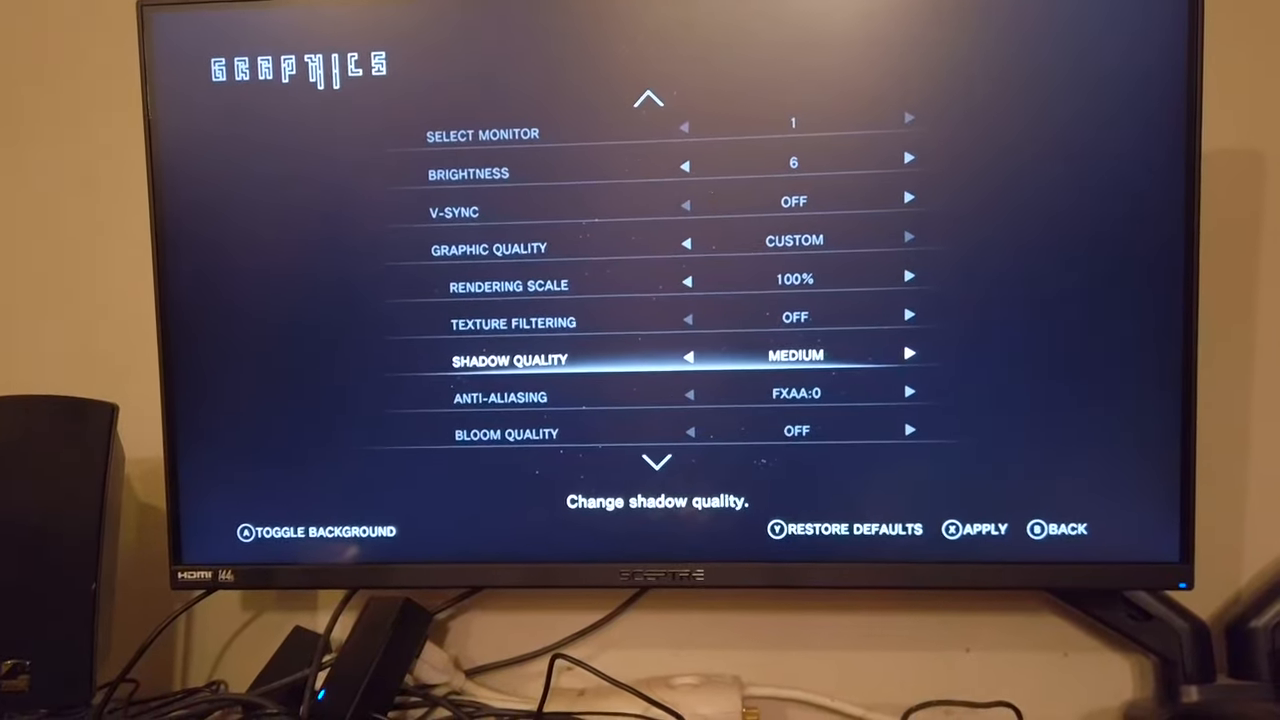
click(909, 354)
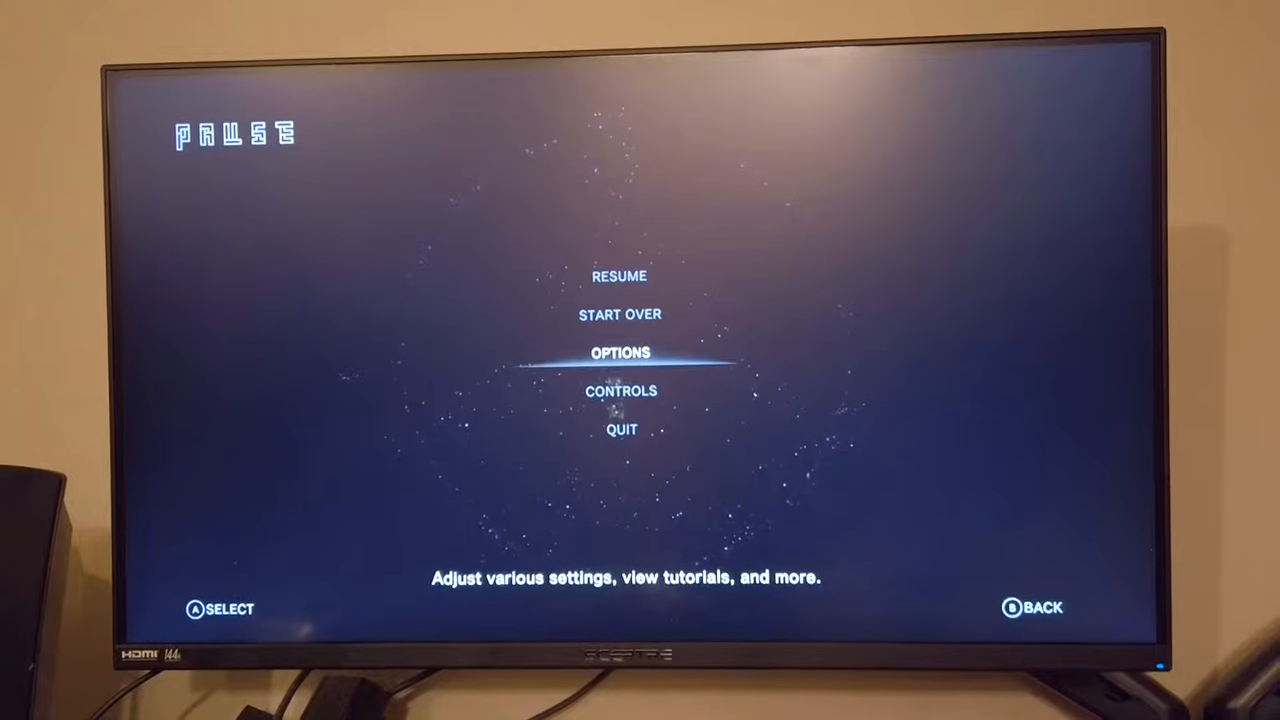
key(Down)
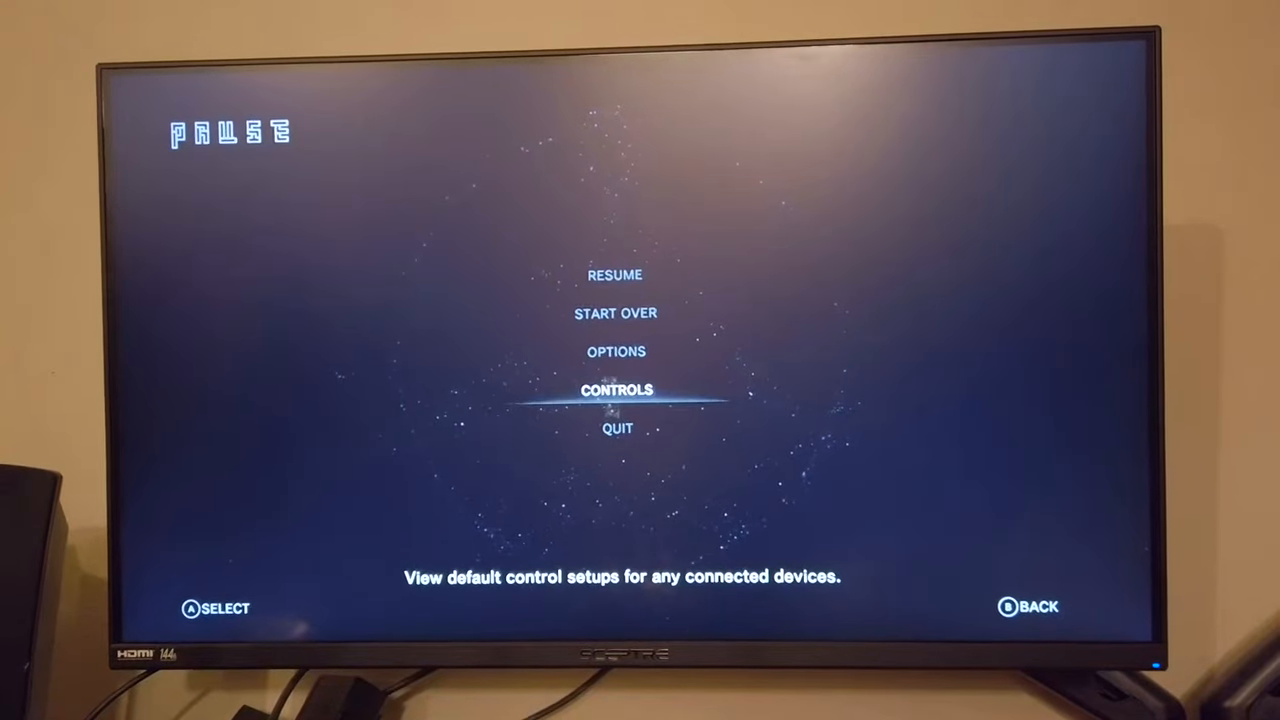
key(up)
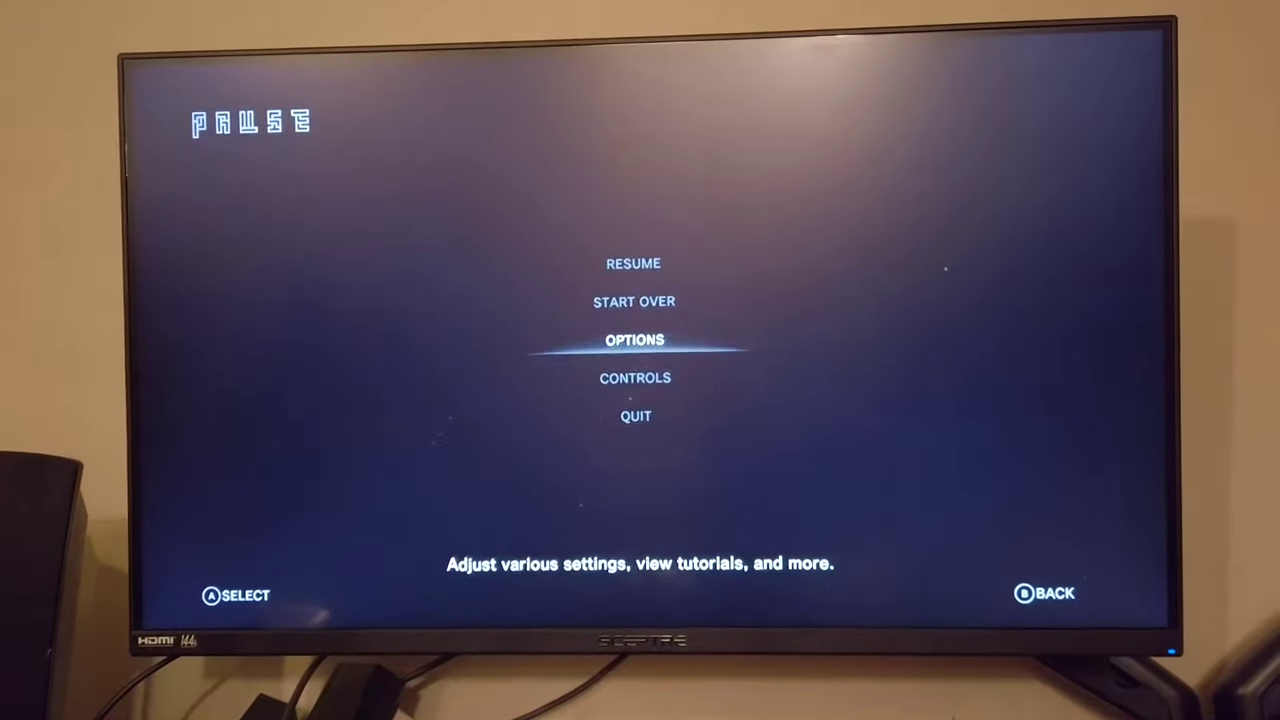